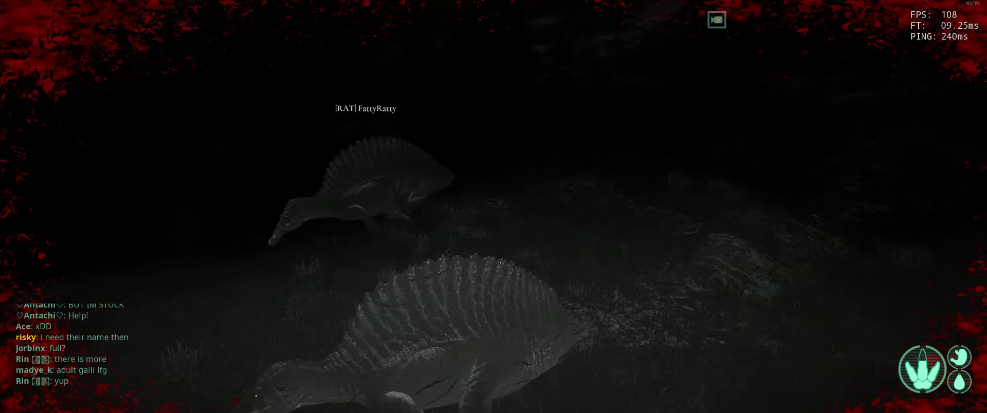
mouse_move(494, 207)
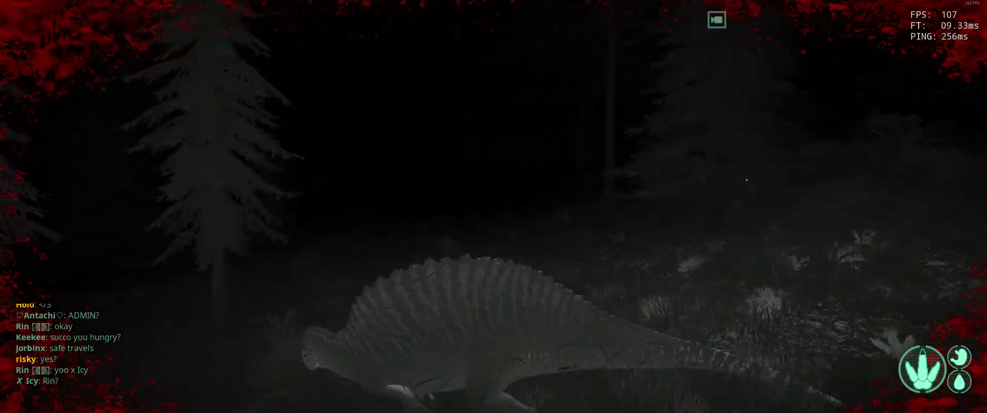
mouse_move(494, 206)
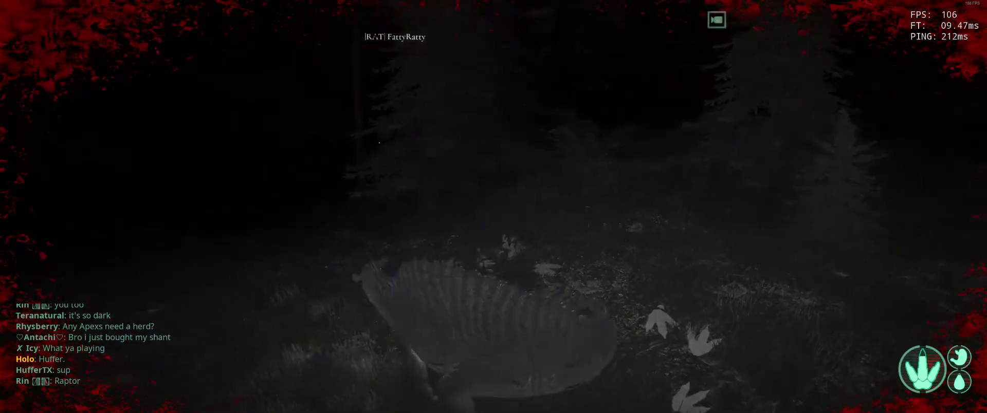
mouse_move(494, 206)
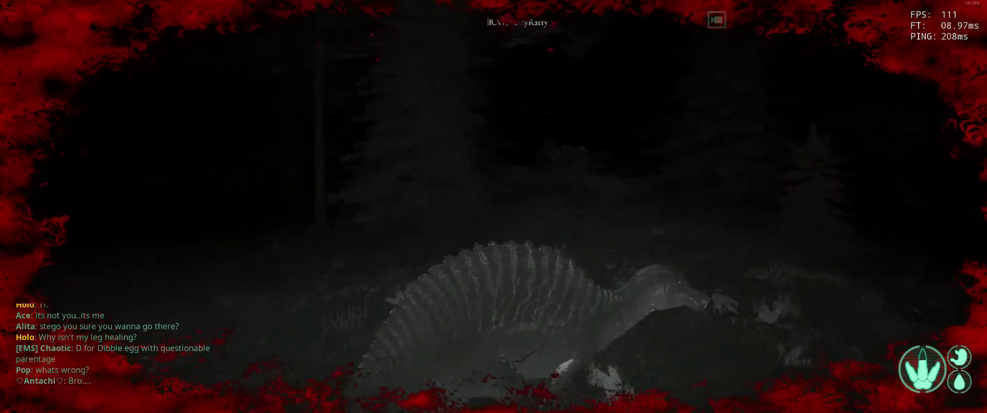
mouse_move(494, 206)
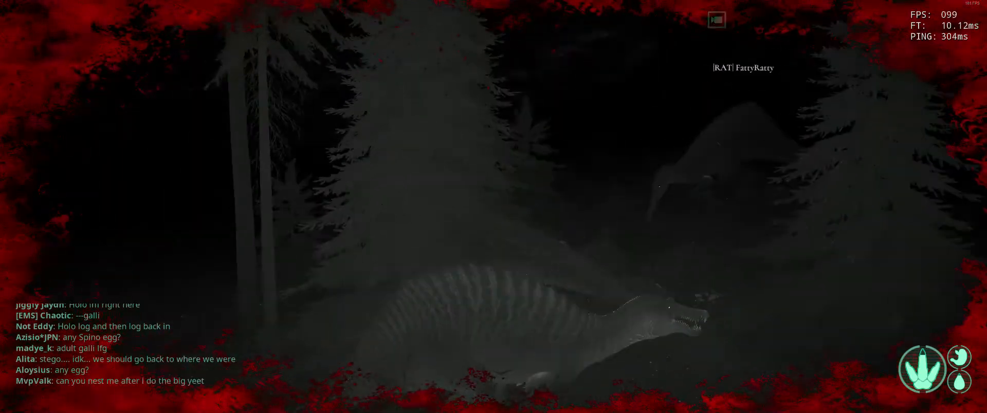
mouse_move(494, 206)
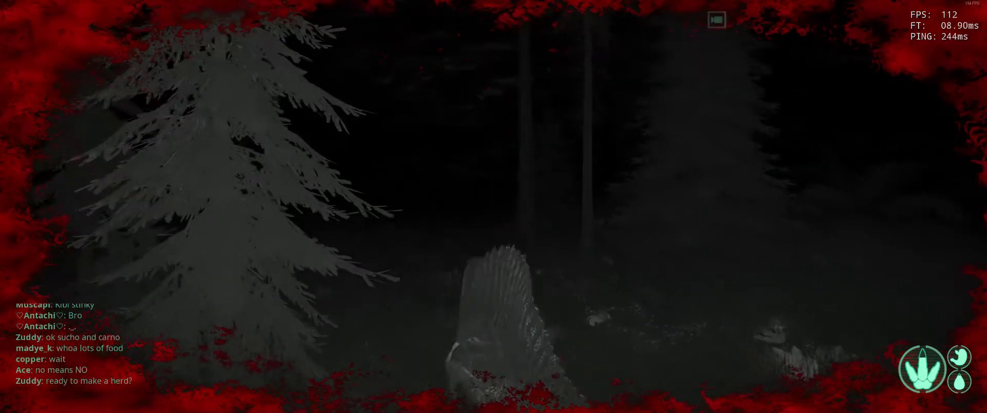
mouse_move(494, 206)
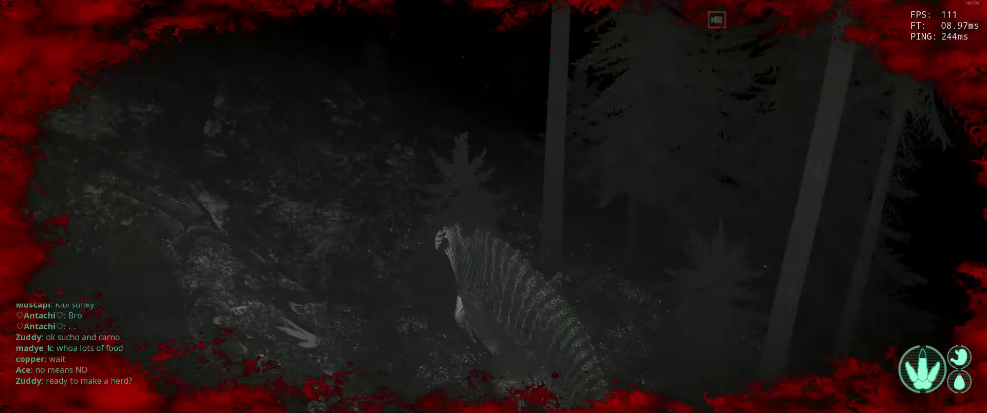
mouse_move(494, 207)
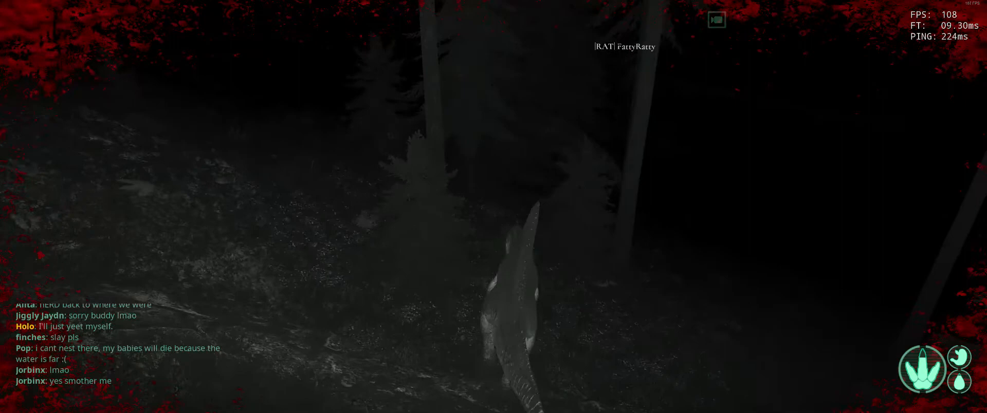
mouse_move(494, 206)
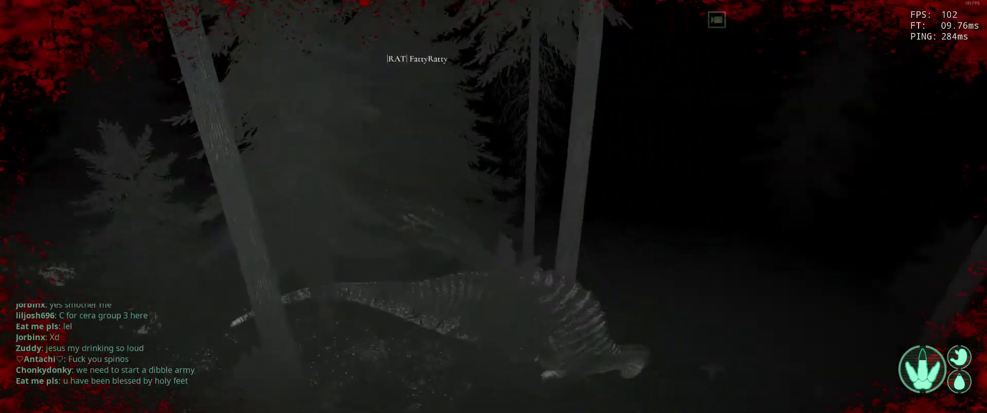
mouse_move(494, 206)
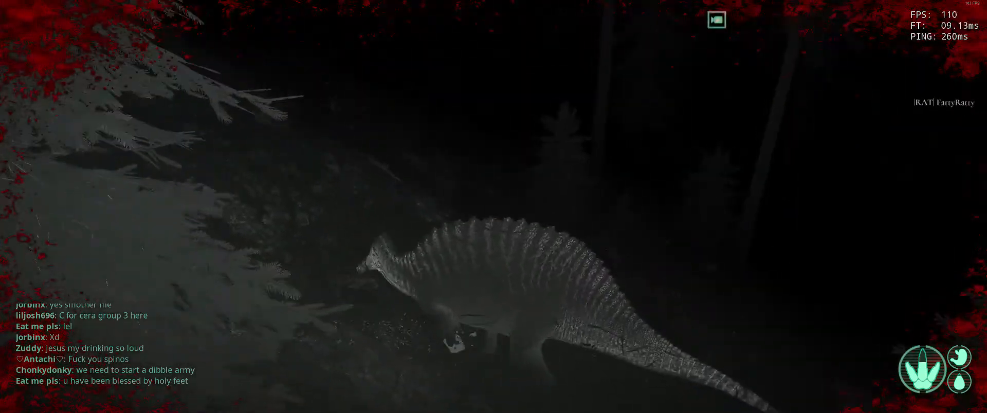
mouse_move(494, 206)
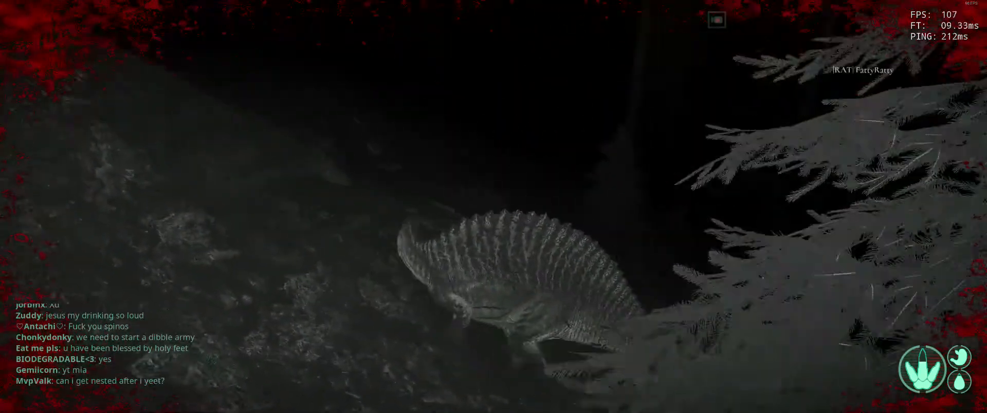